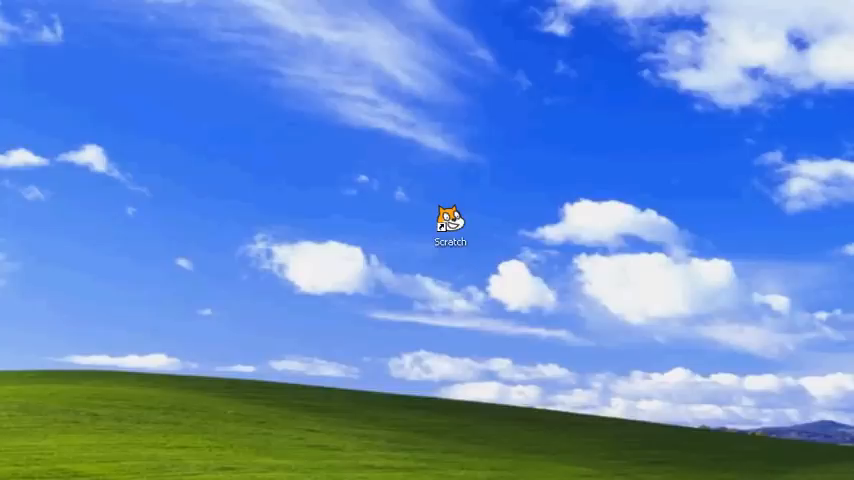
mouse_move(513, 197)
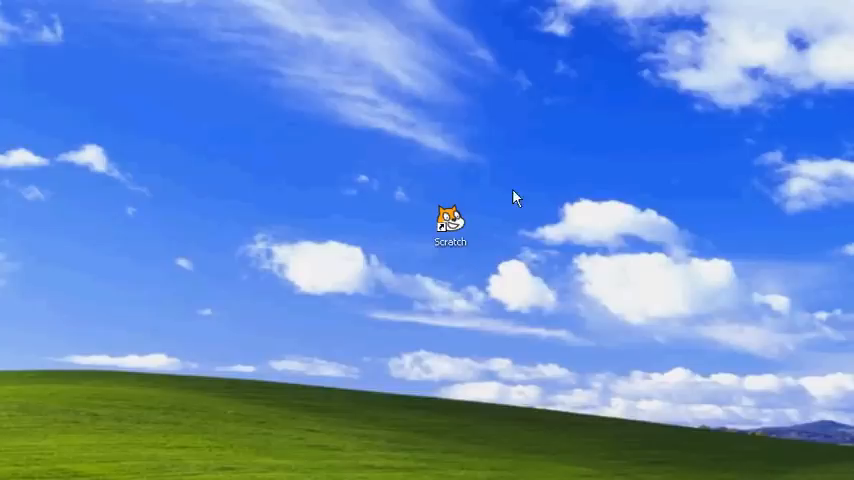
mouse_move(324, 252)
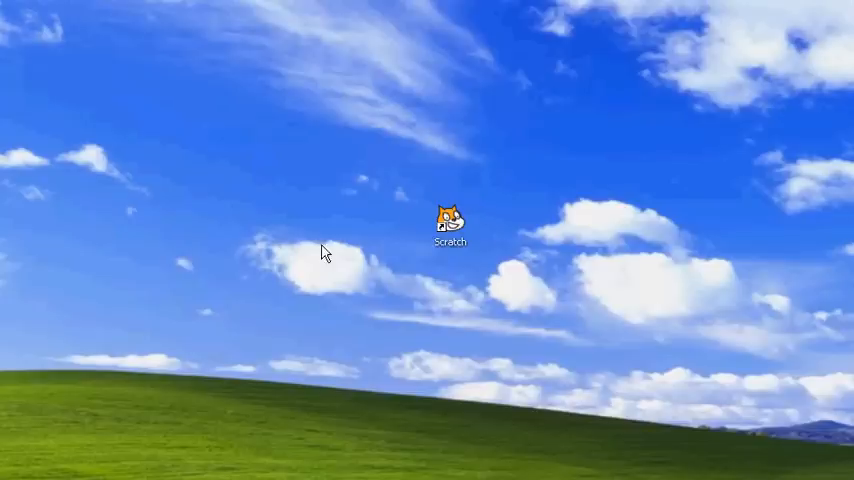
mouse_move(48, 389)
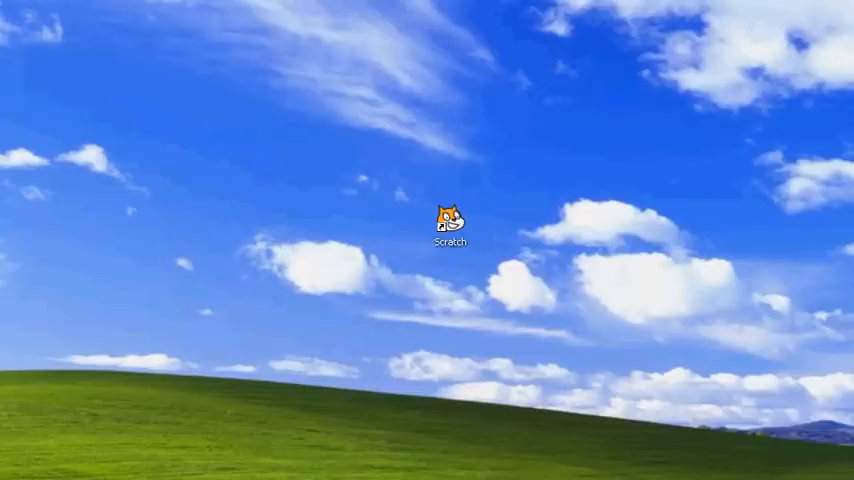
- Launch Scratch 1.4 from the desktop icon to get a new project with the cat sprite
double_click(449, 218)
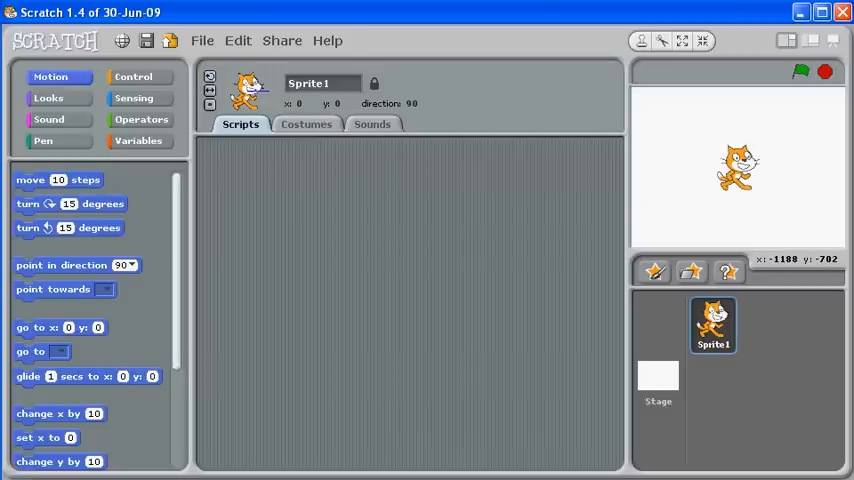
mouse_move(803, 204)
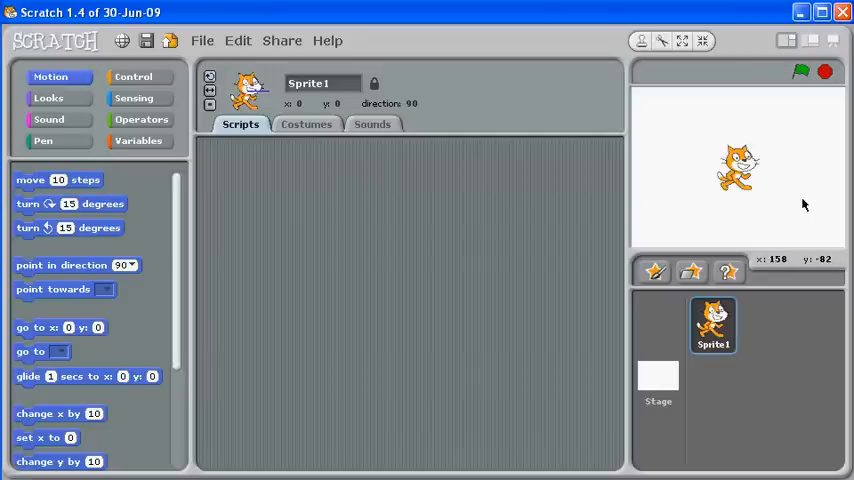
mouse_move(687, 116)
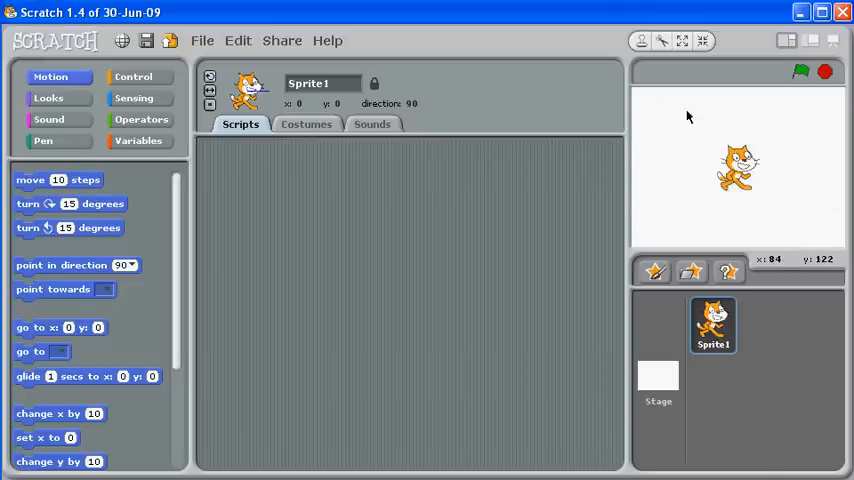
mouse_move(718, 113)
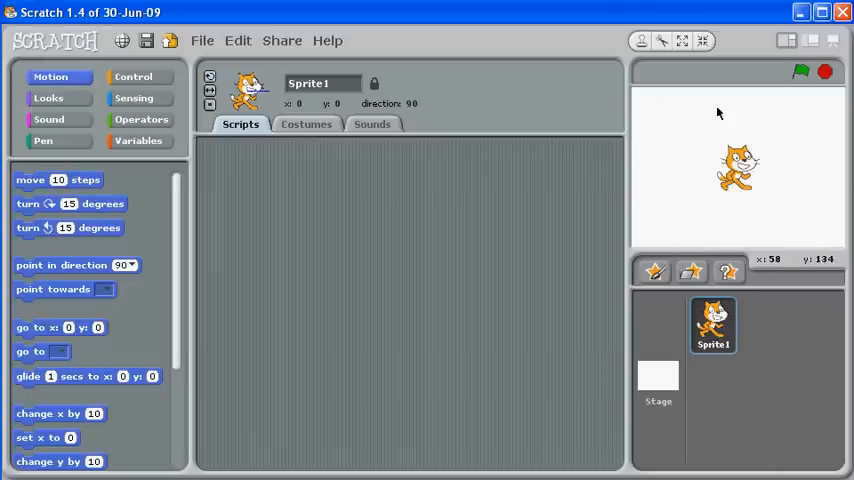
mouse_move(793, 431)
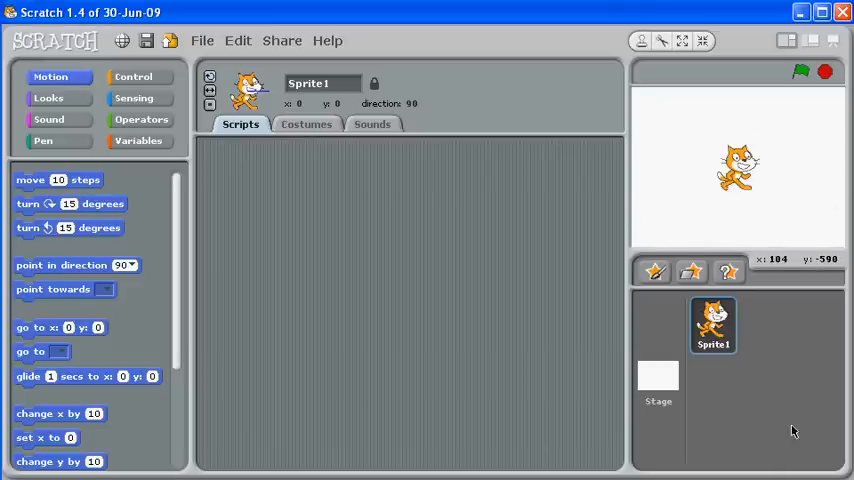
mouse_move(733, 289)
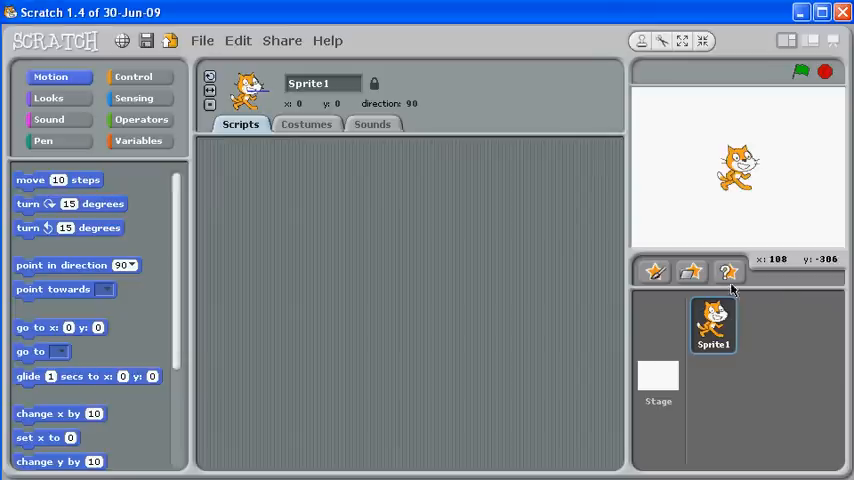
mouse_move(713, 325)
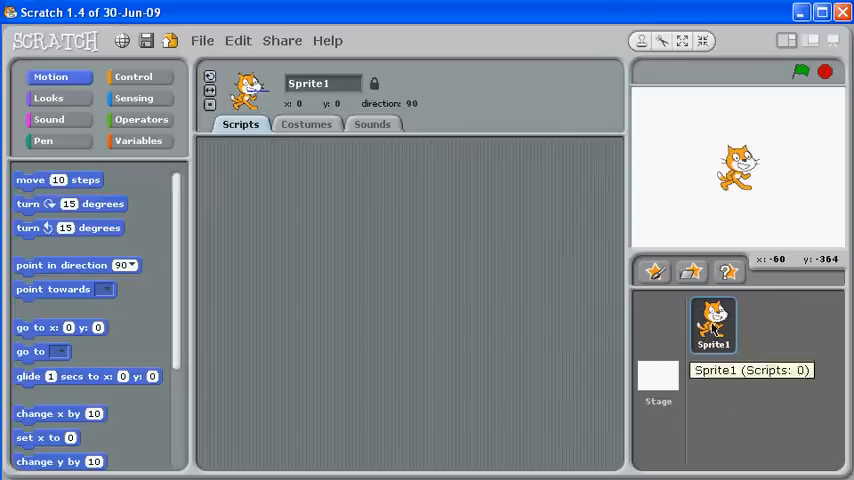
mouse_move(670, 270)
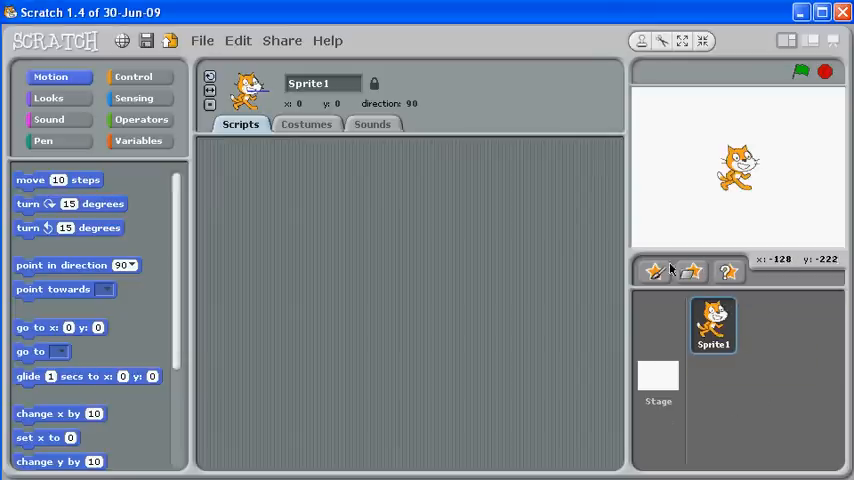
mouse_move(654, 272)
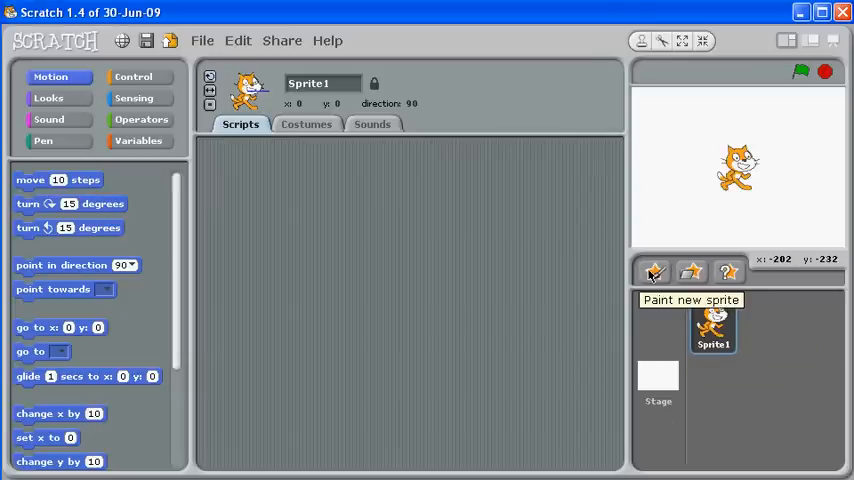
mouse_move(500, 470)
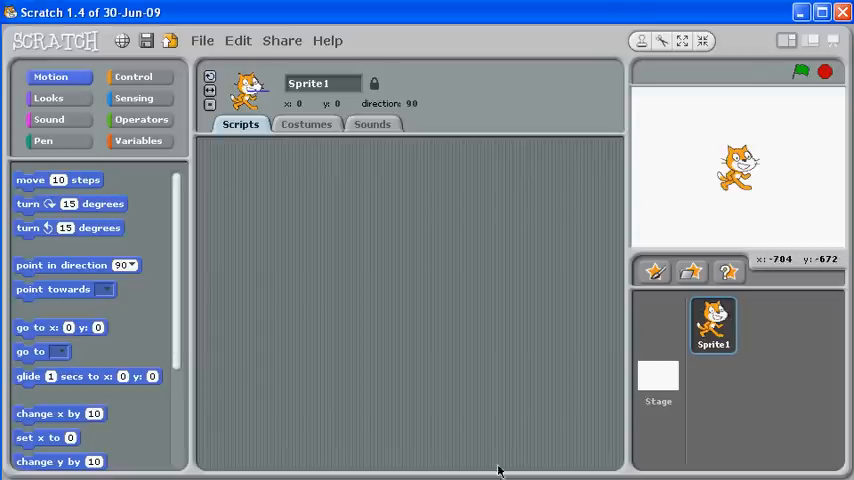
mouse_move(253, 163)
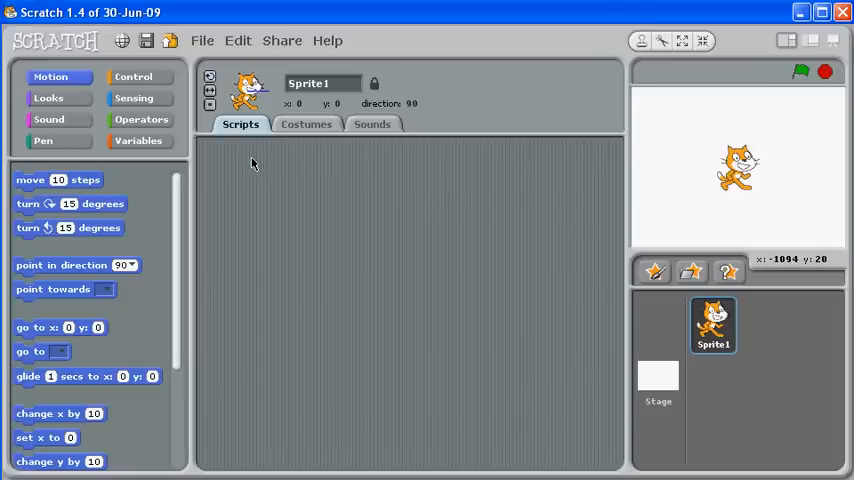
mouse_move(515, 447)
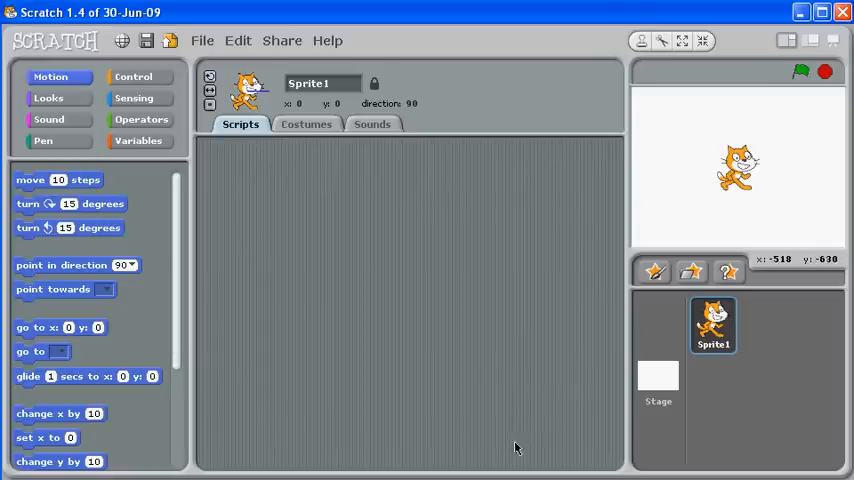
mouse_move(257, 143)
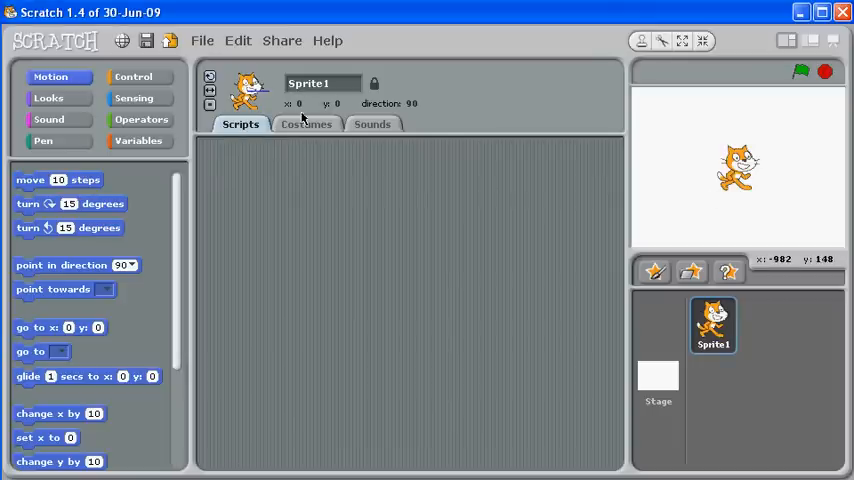
- View Sprite1's costume1 and costume2, then its meow sound
left_click(306, 123)
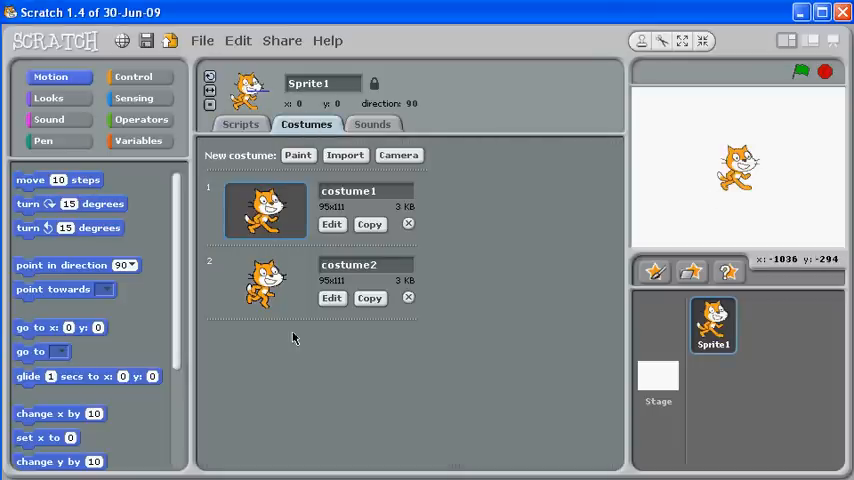
mouse_move(335, 219)
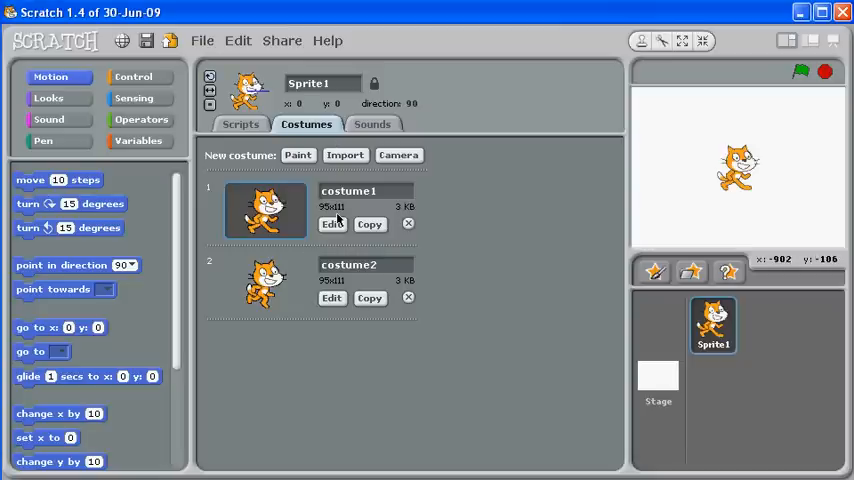
mouse_move(368, 132)
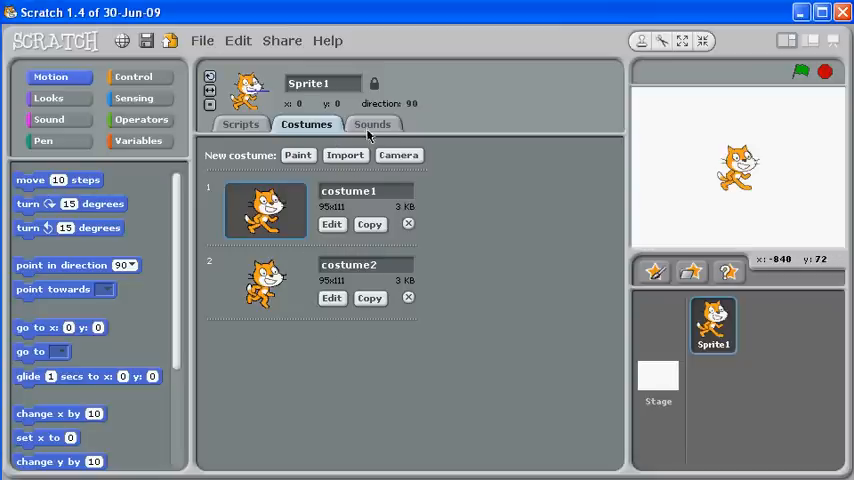
left_click(372, 123)
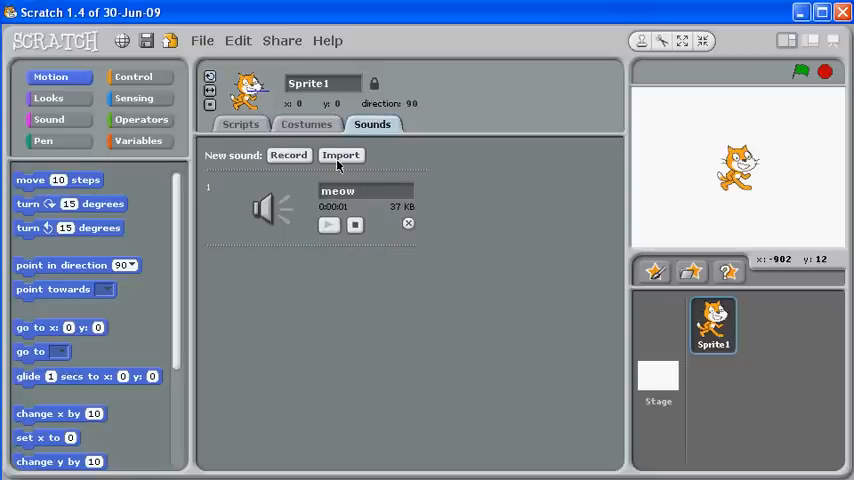
mouse_move(262, 182)
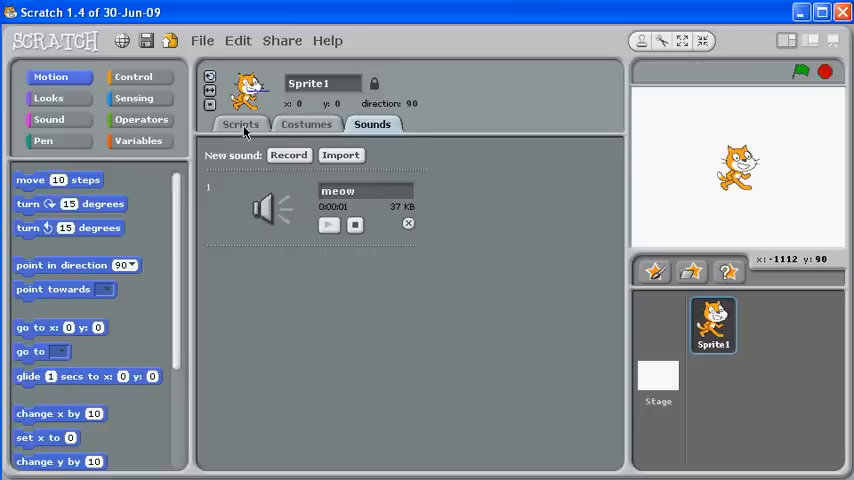
- Return to Sprite1's scripts and browse the Looks, Sound and Pen block palettes
left_click(240, 123)
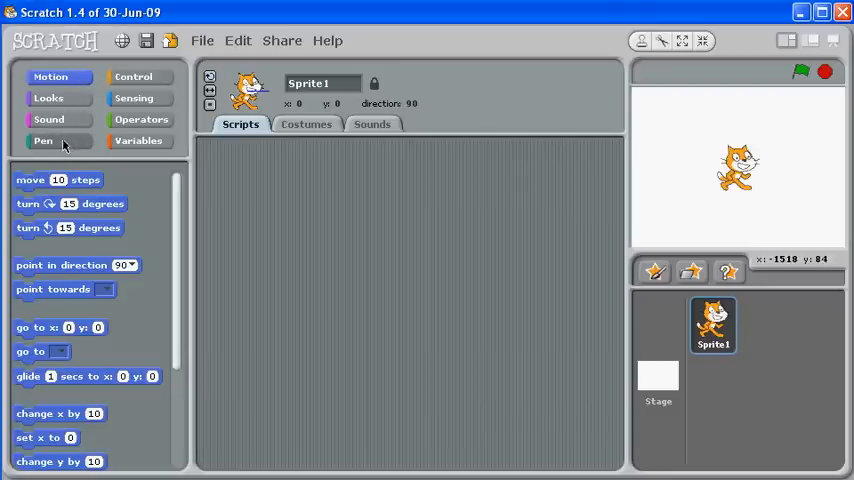
mouse_move(63, 327)
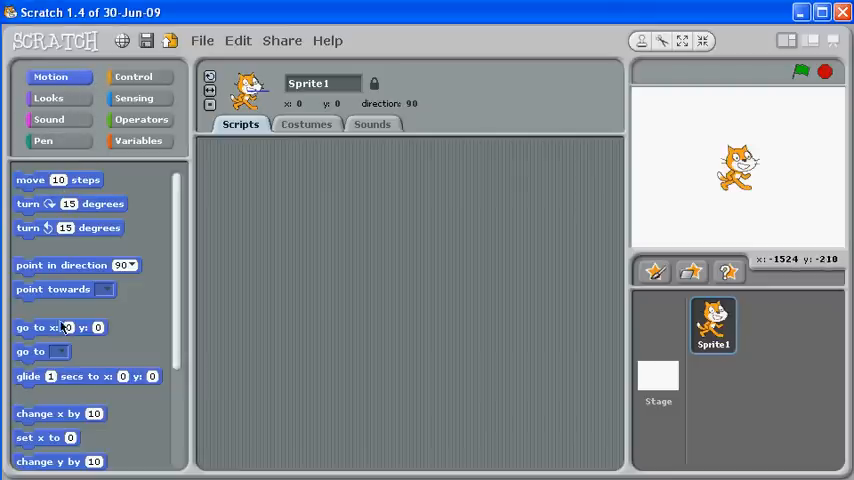
mouse_move(78, 178)
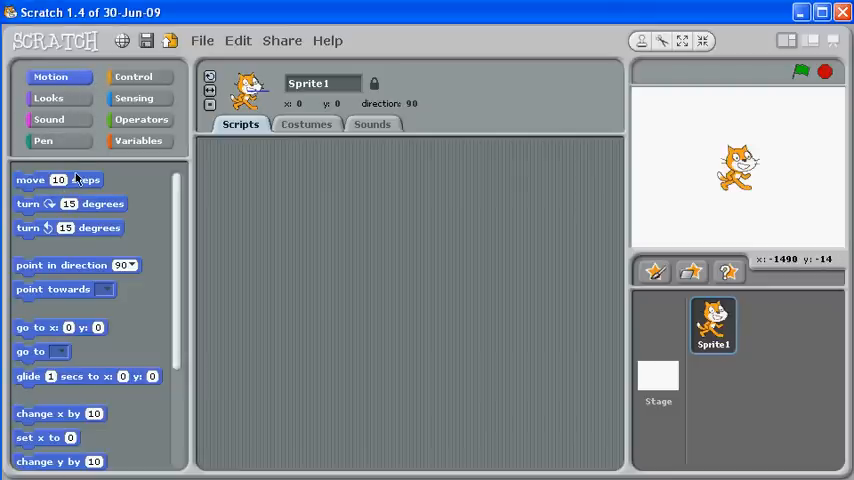
mouse_move(95, 197)
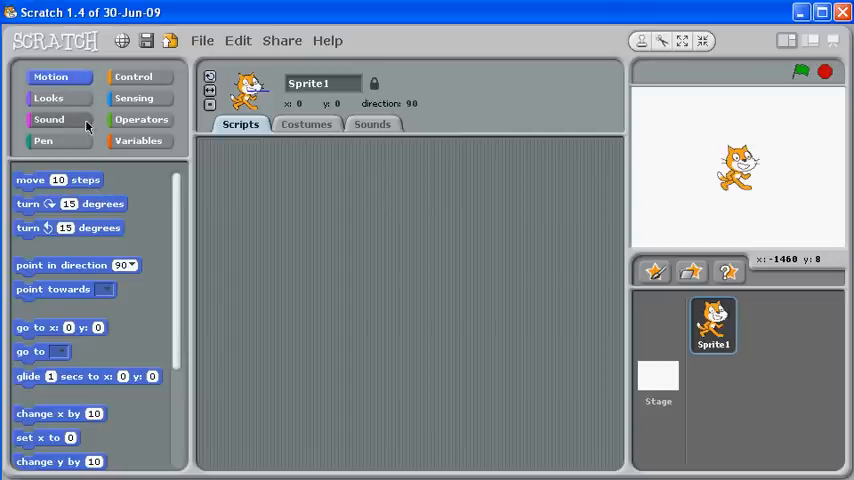
left_click(48, 98)
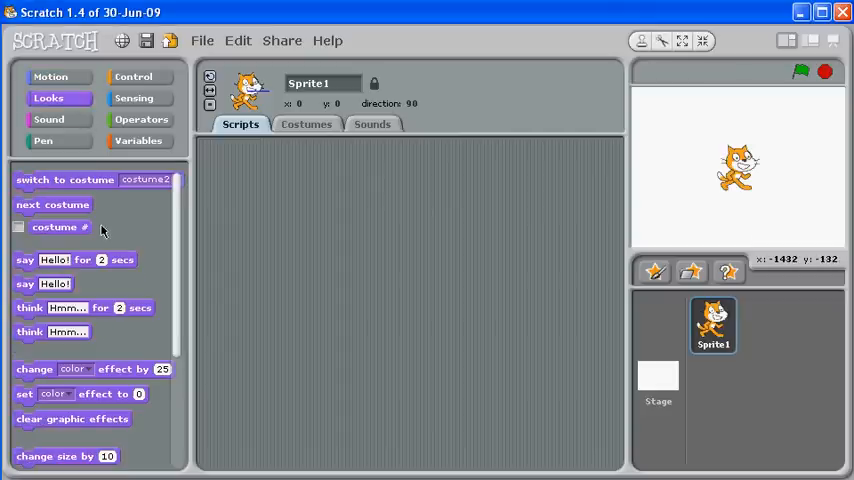
mouse_move(43, 283)
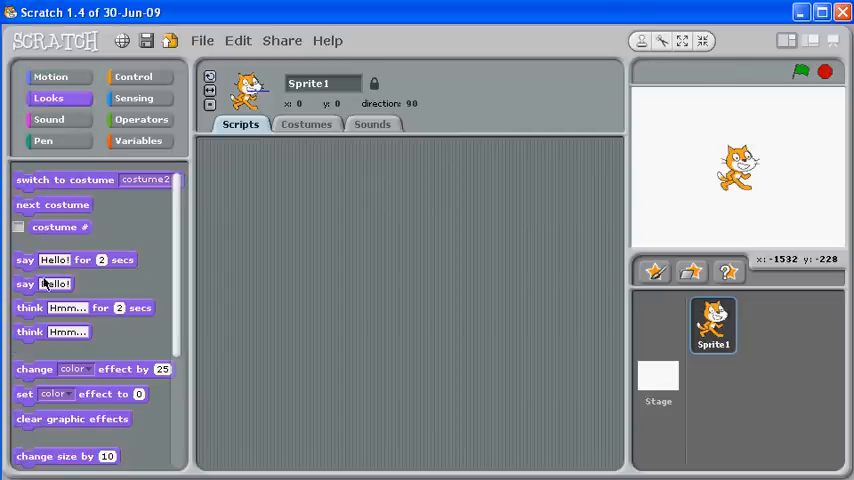
mouse_move(73, 423)
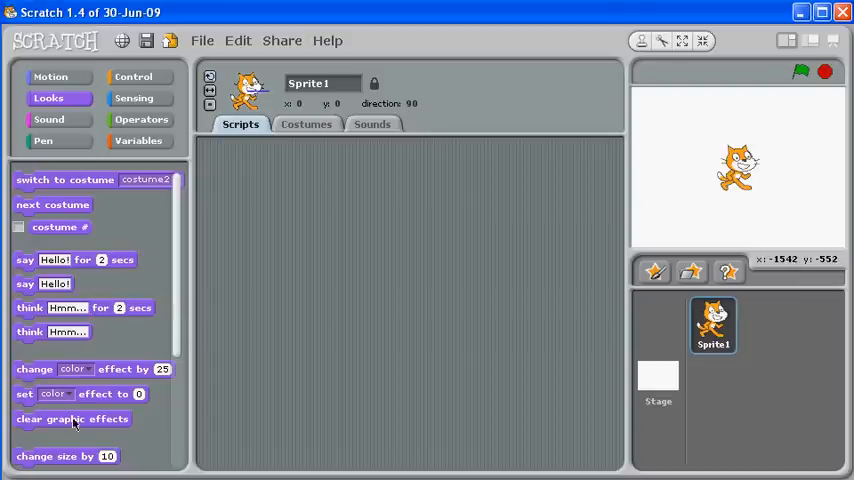
left_click(48, 119)
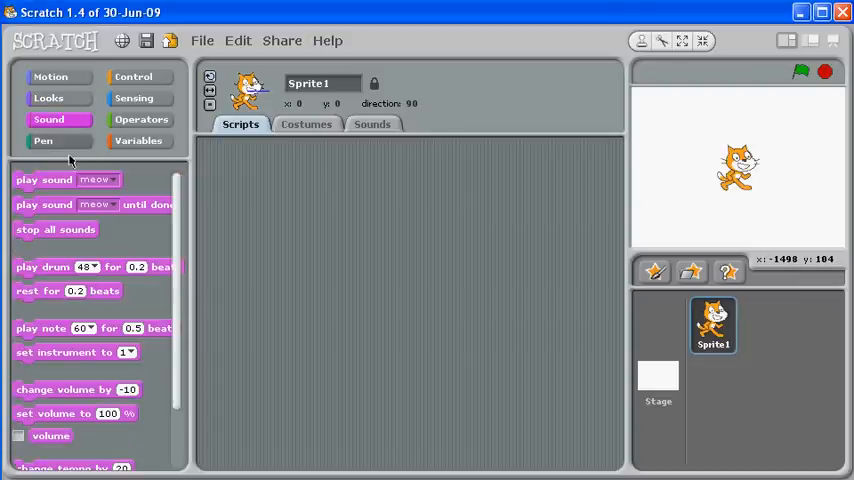
mouse_move(97, 232)
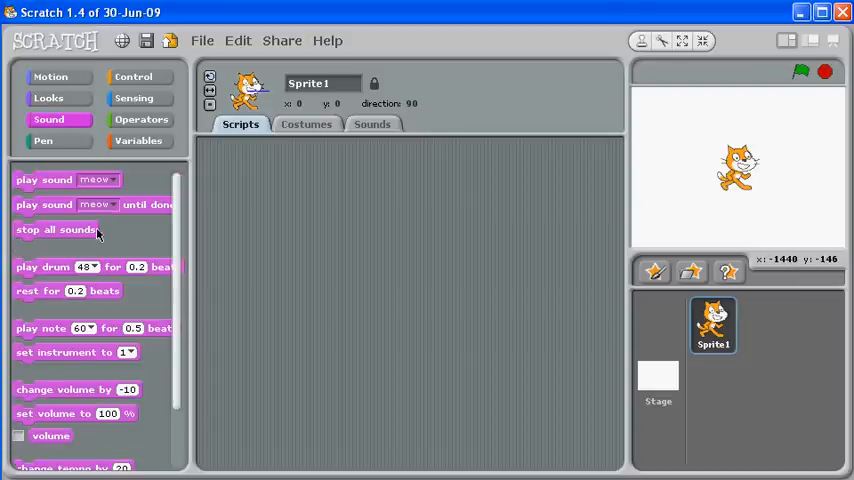
left_click(43, 140)
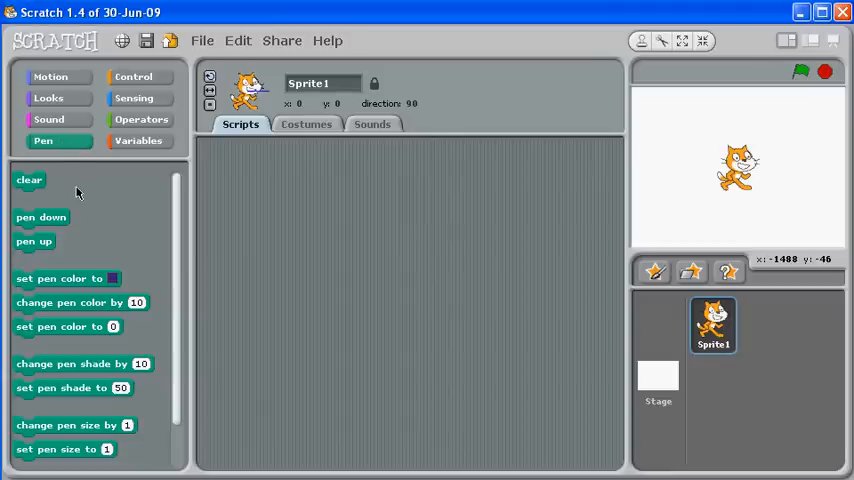
mouse_move(103, 322)
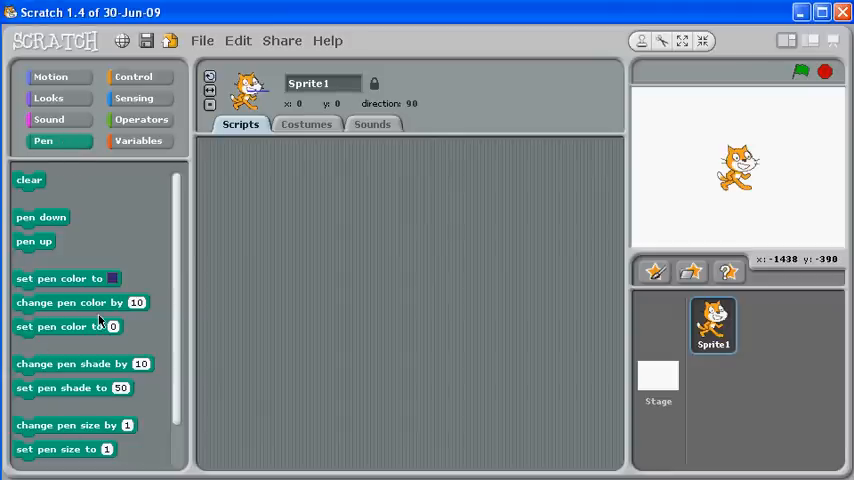
mouse_move(37, 373)
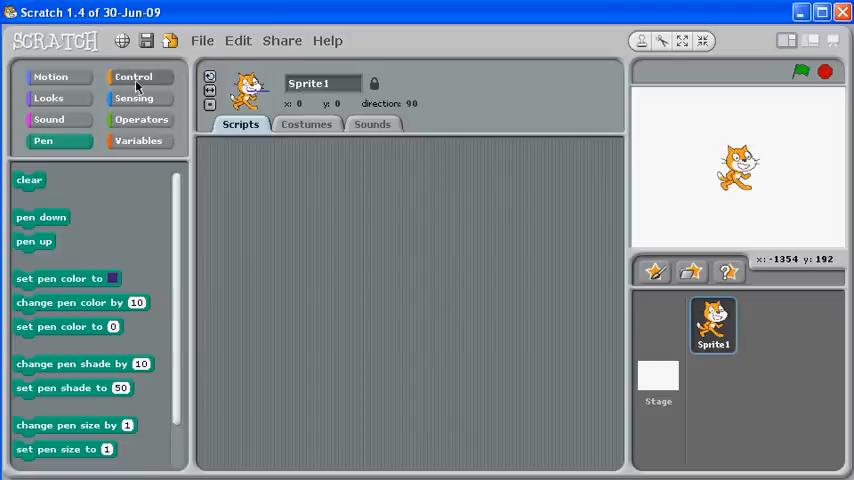
- Browse the Control, Sensing and Operators palettes, ending on Variables' make-variable and make-list options
left_click(134, 76)
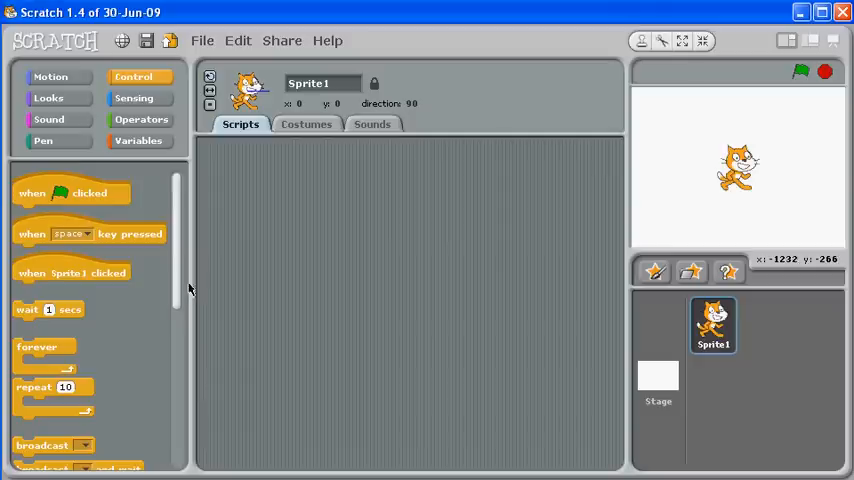
scroll("down", 3)
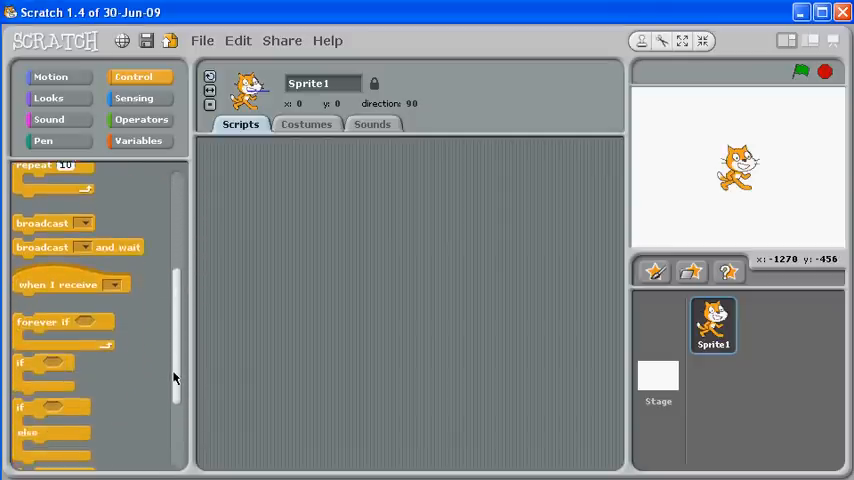
left_click(133, 97)
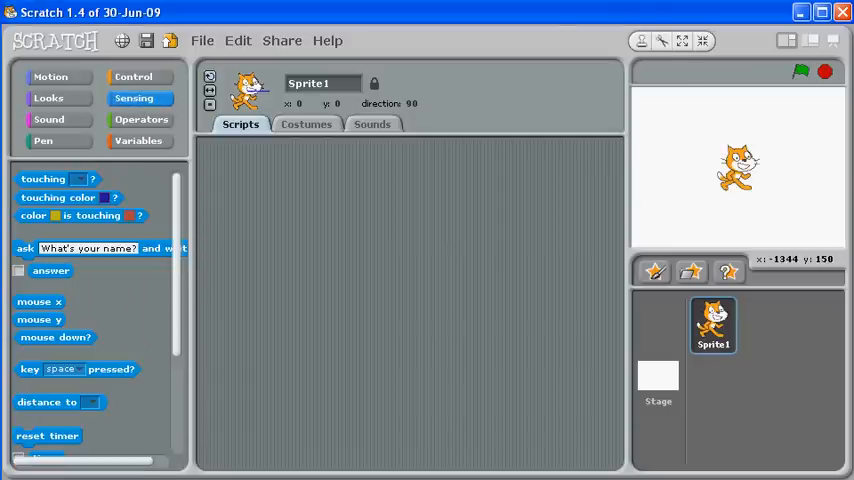
mouse_move(114, 215)
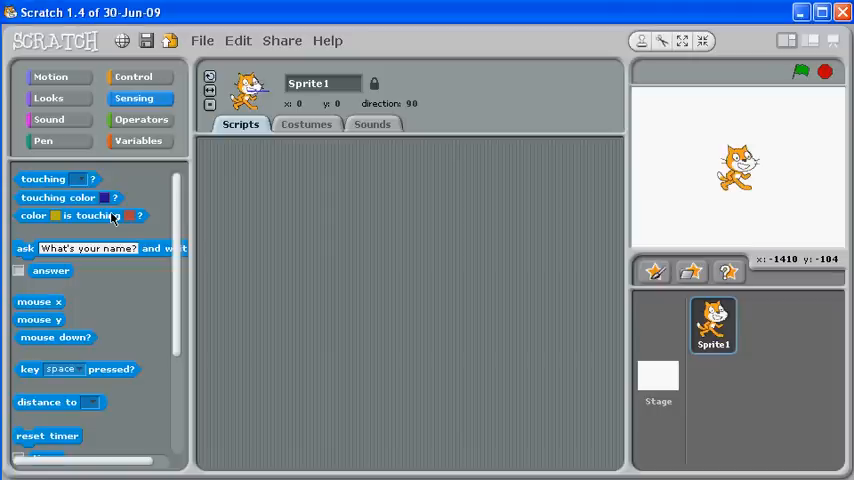
scroll("down", 3)
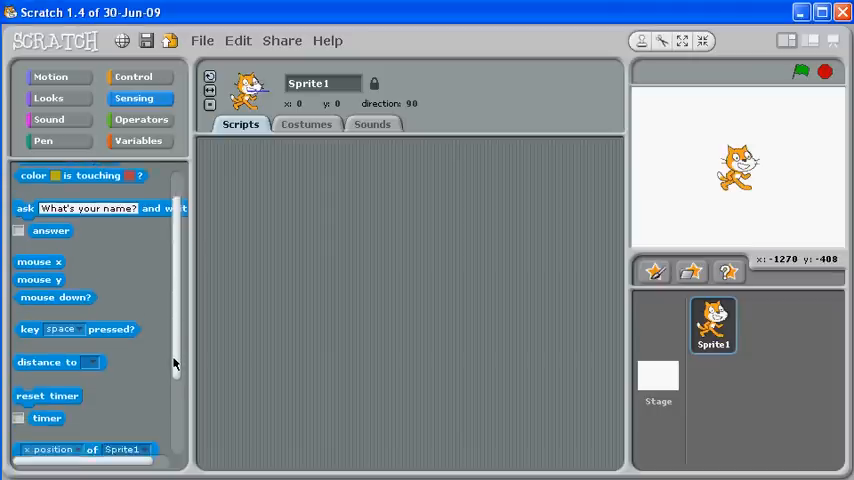
left_click(141, 119)
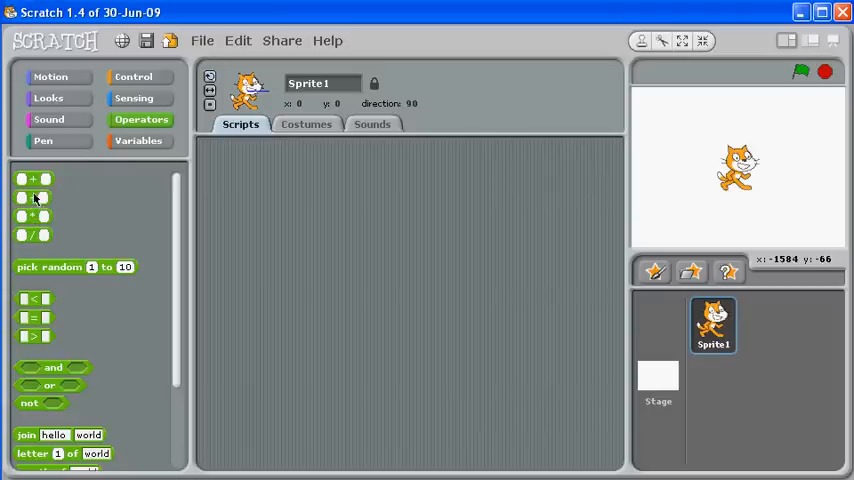
mouse_move(25, 180)
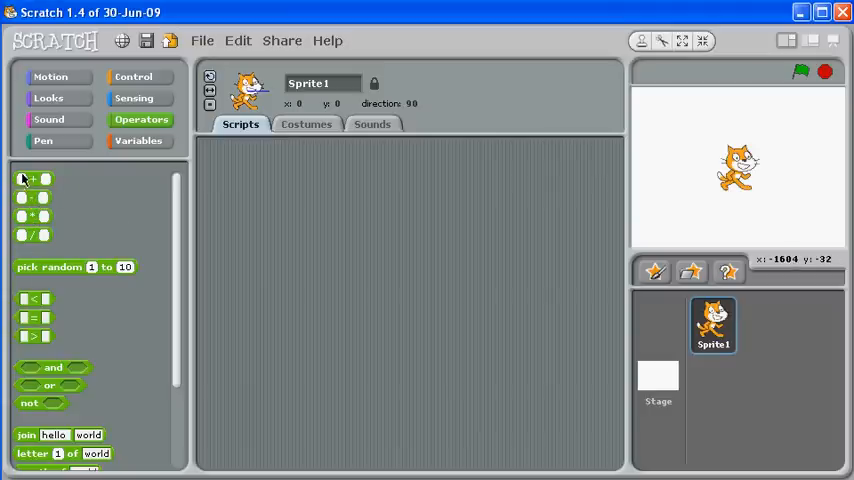
mouse_move(130, 313)
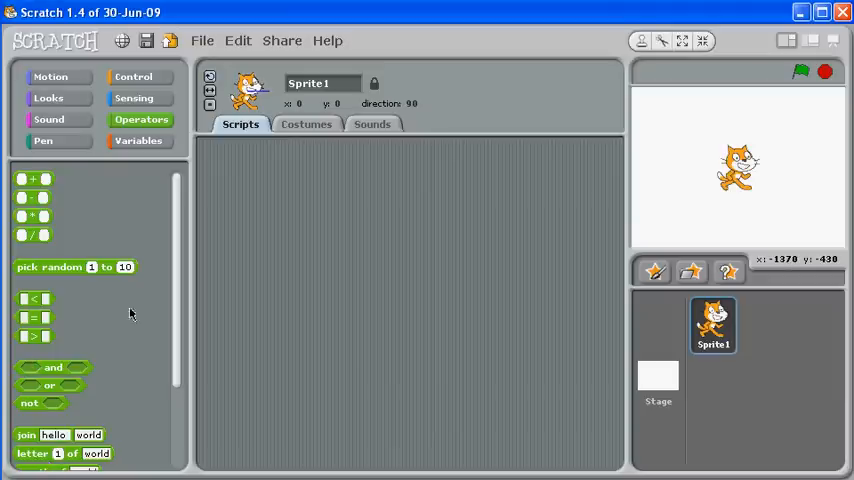
left_click(138, 140)
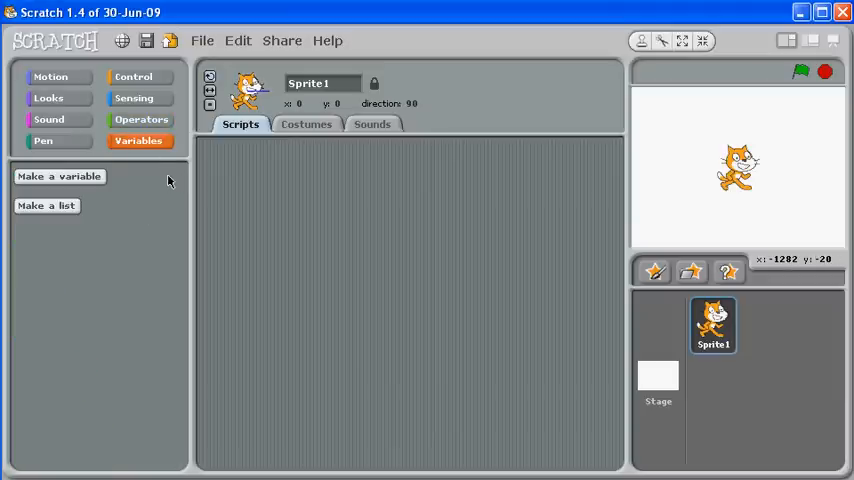
mouse_move(153, 164)
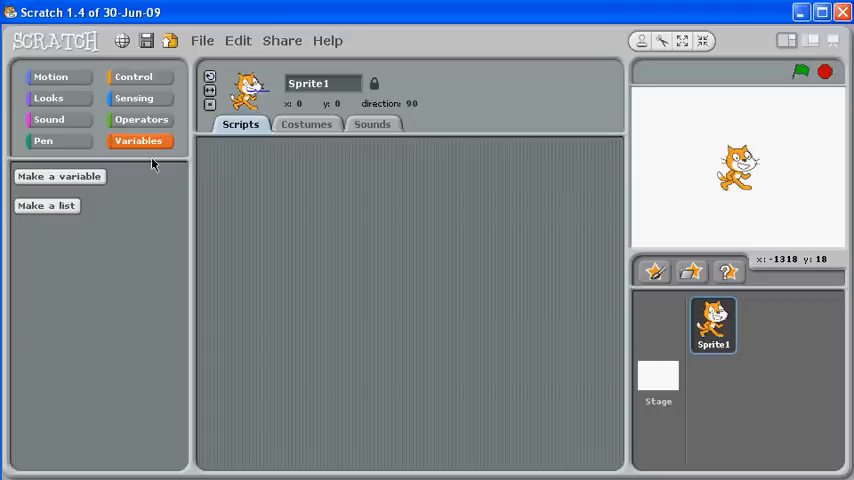